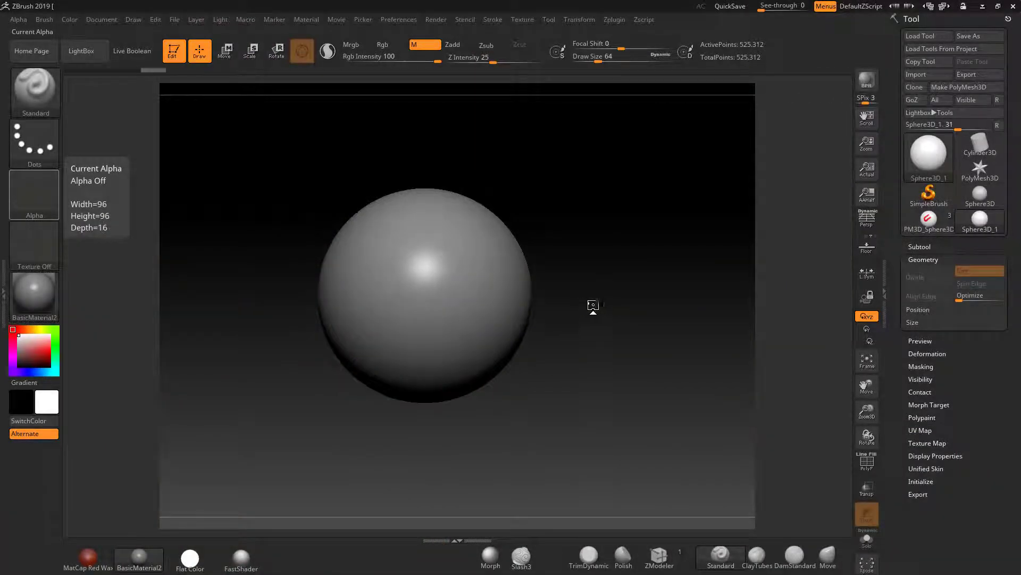
mouse_move(581, 250)
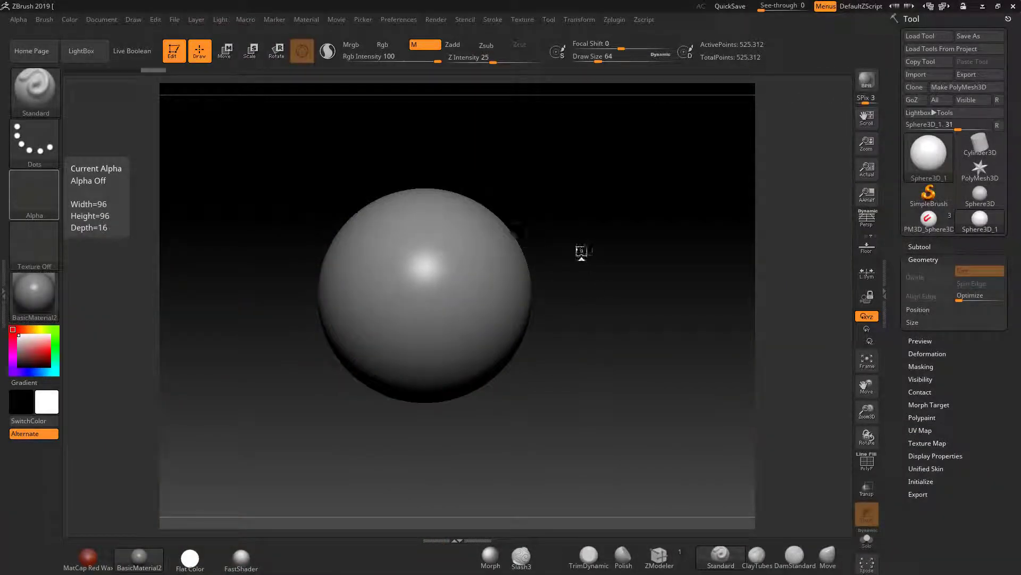
mouse_move(567, 239)
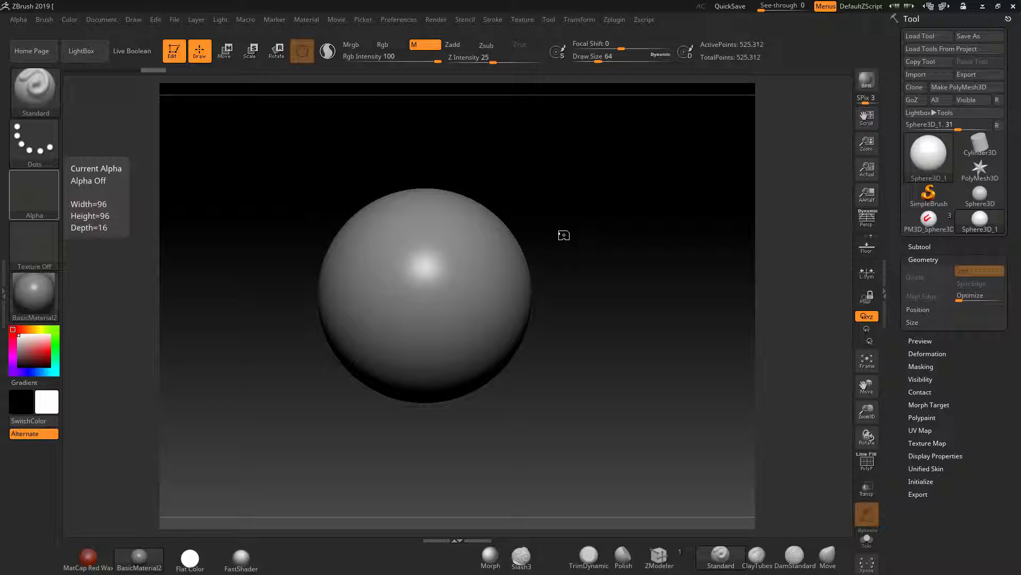
mouse_move(641, 233)
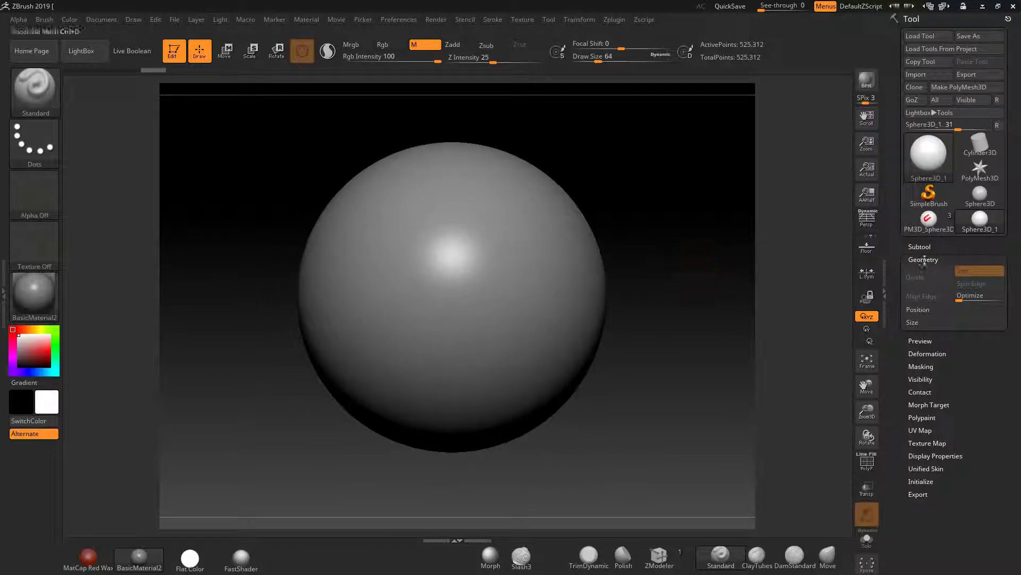
Collapse the Geometry settings in the Tool palette.
click(923, 259)
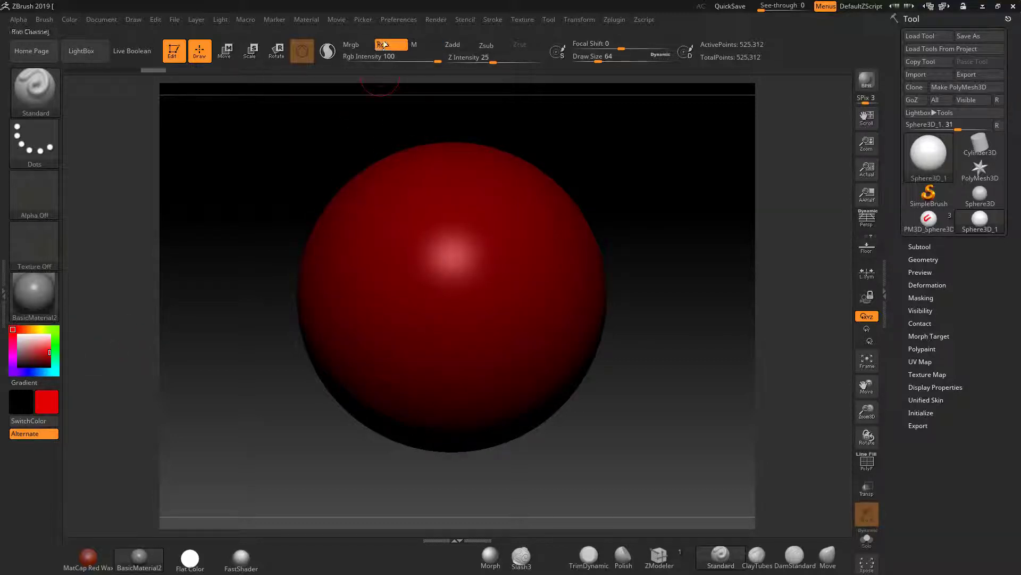
mouse_move(132, 51)
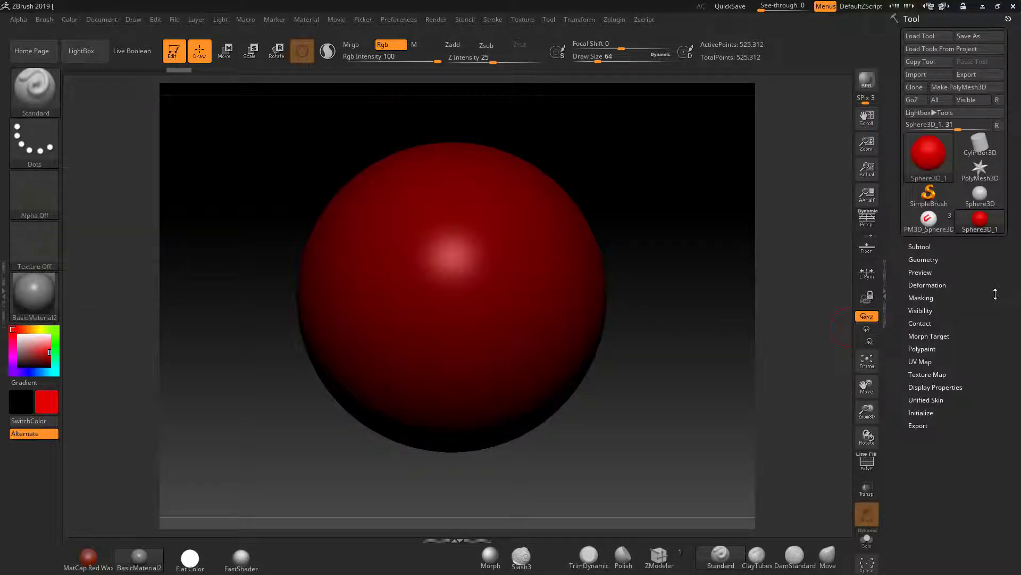
mouse_move(971, 62)
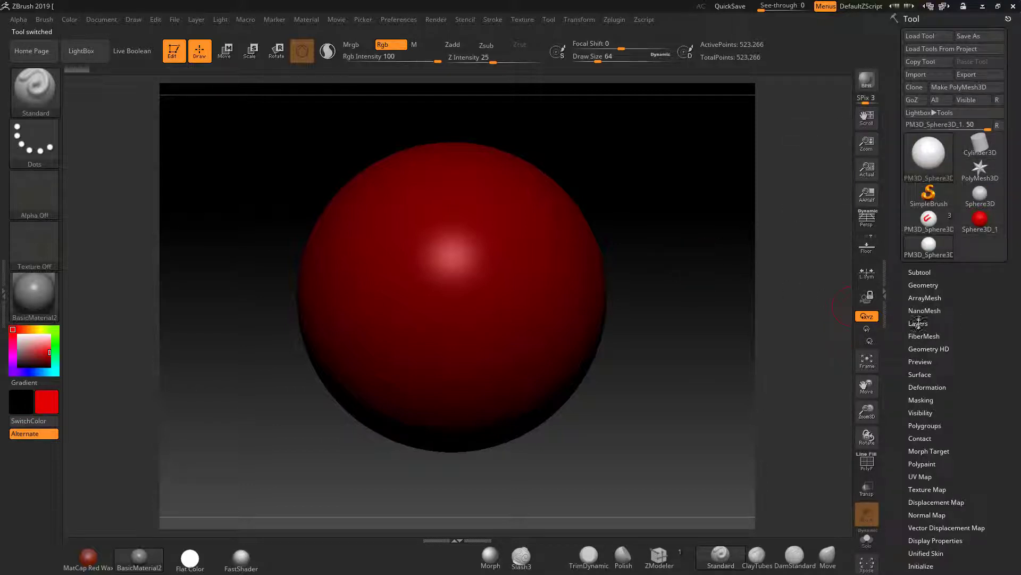
Show the Layers list and refill the sphere with red using Color > FillObject.
click(918, 323)
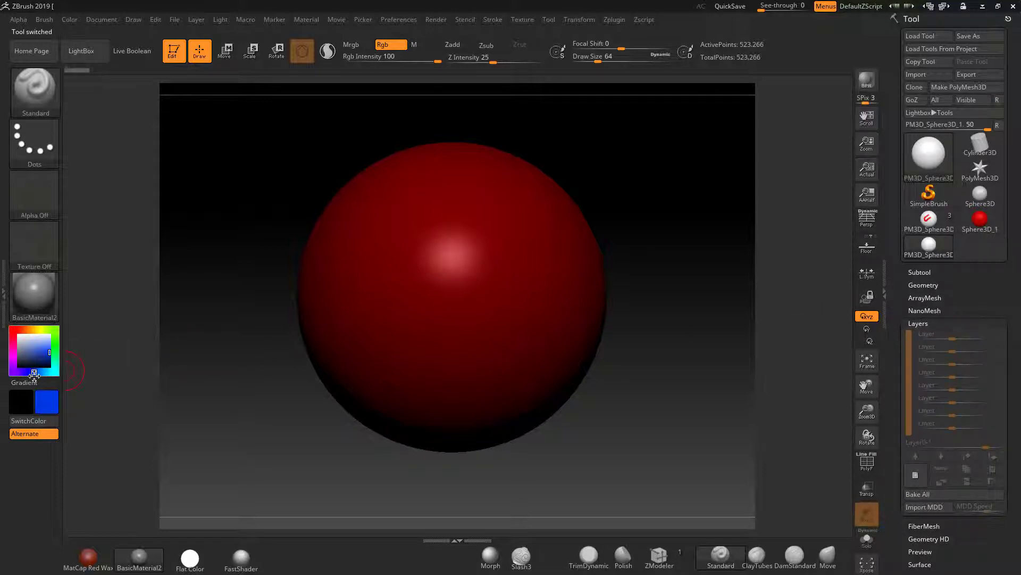
click(34, 342)
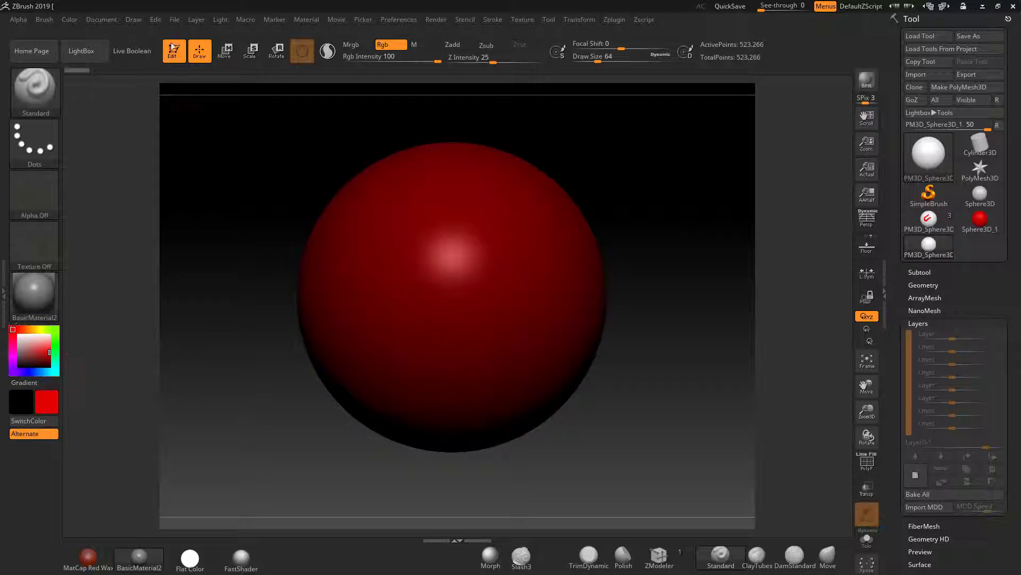
click(69, 19)
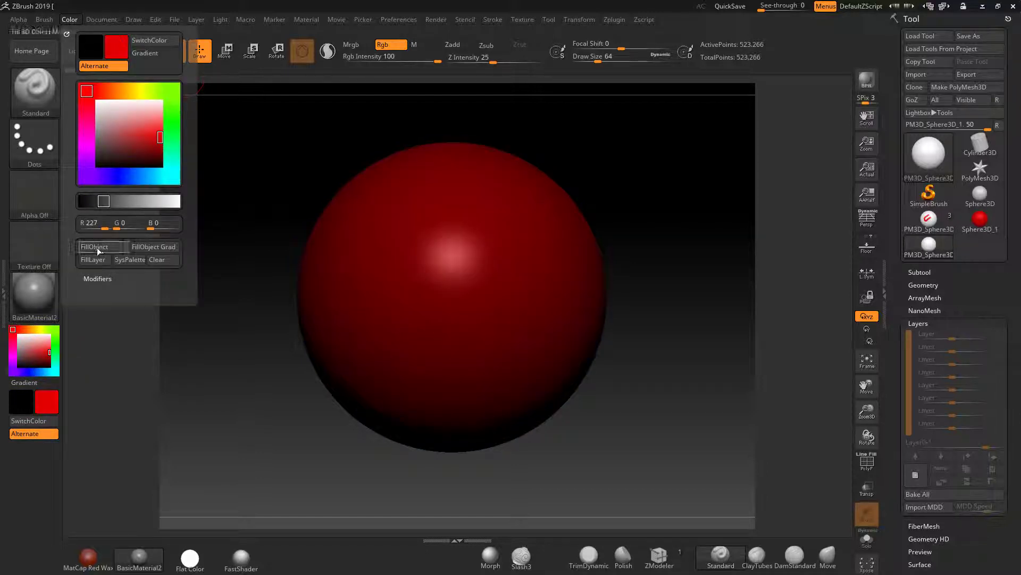
click(95, 246)
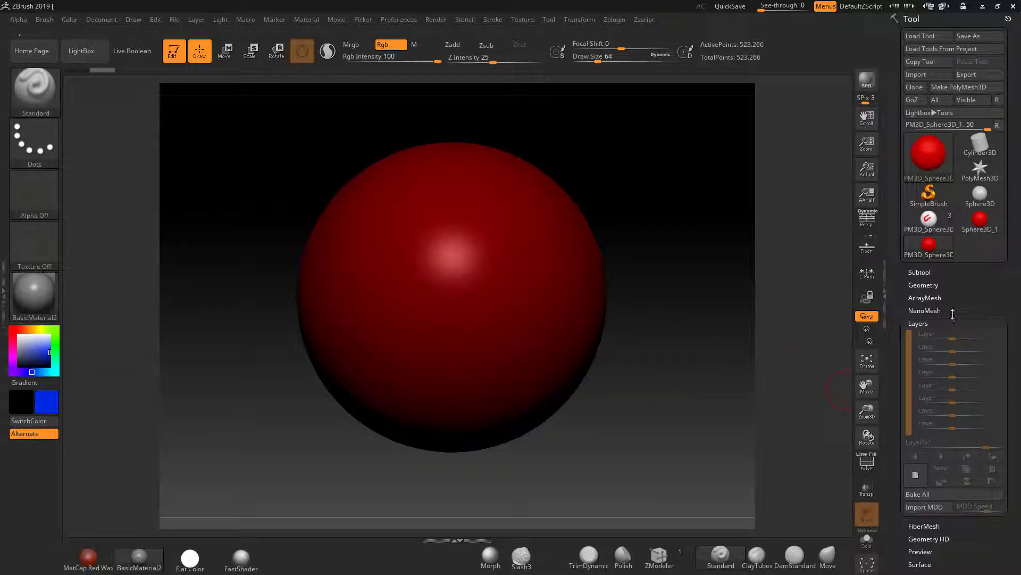
scroll(down, 3)
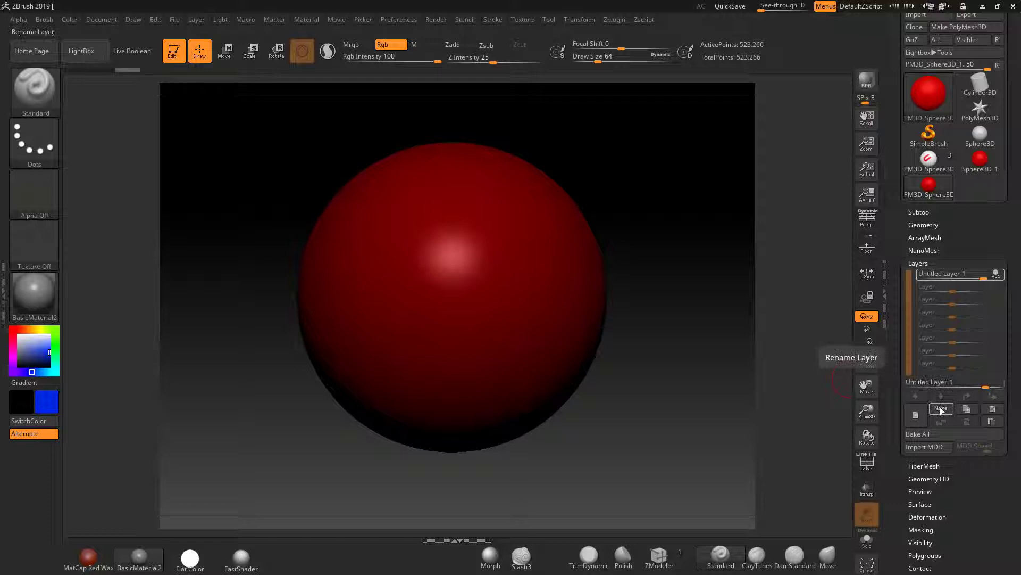
Rename the new layer by entering 'blucara' as its title.
click(941, 409)
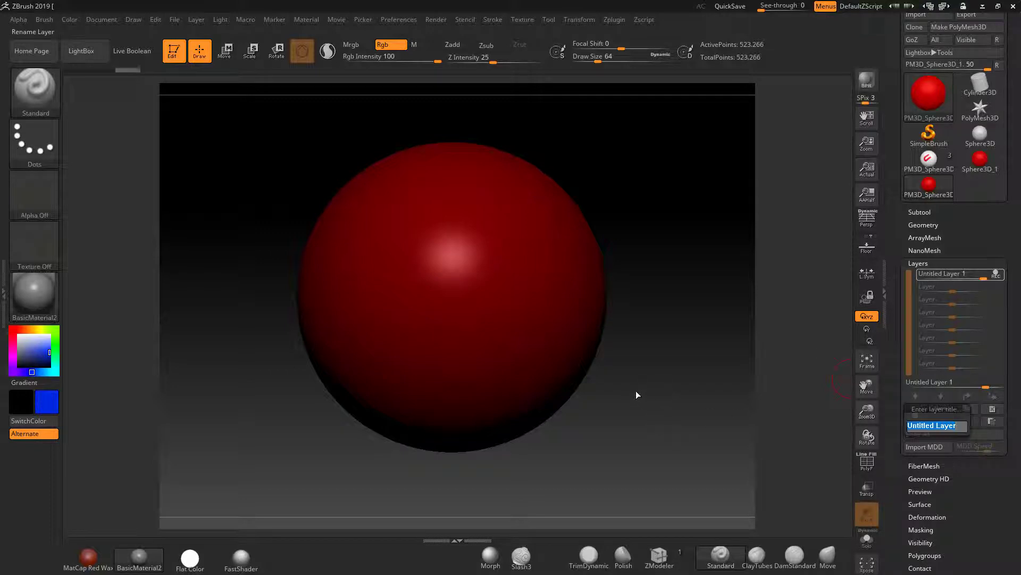
text(blucara)
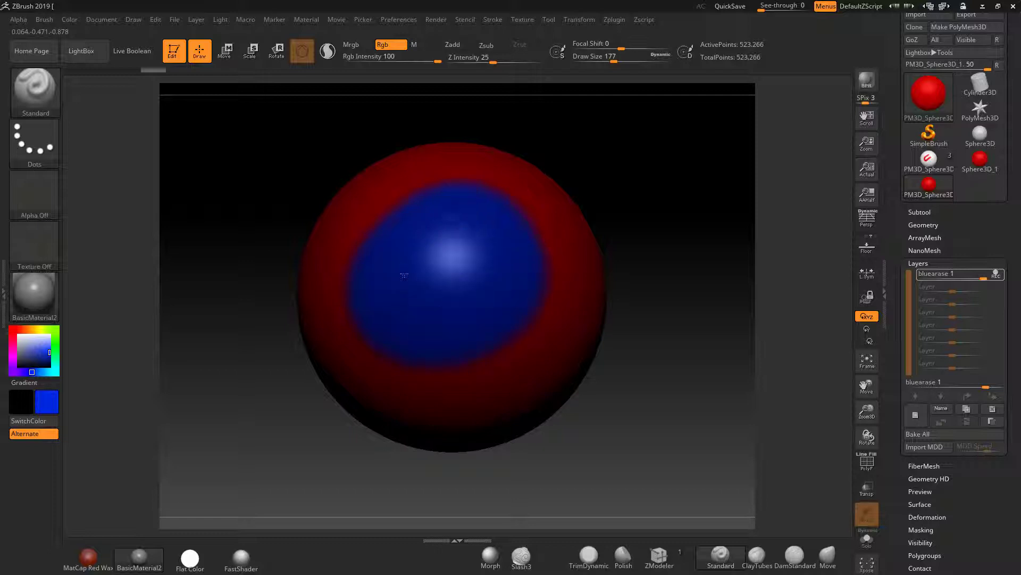
Switch the sphere to the FastShader material and add a second layer.
click(241, 555)
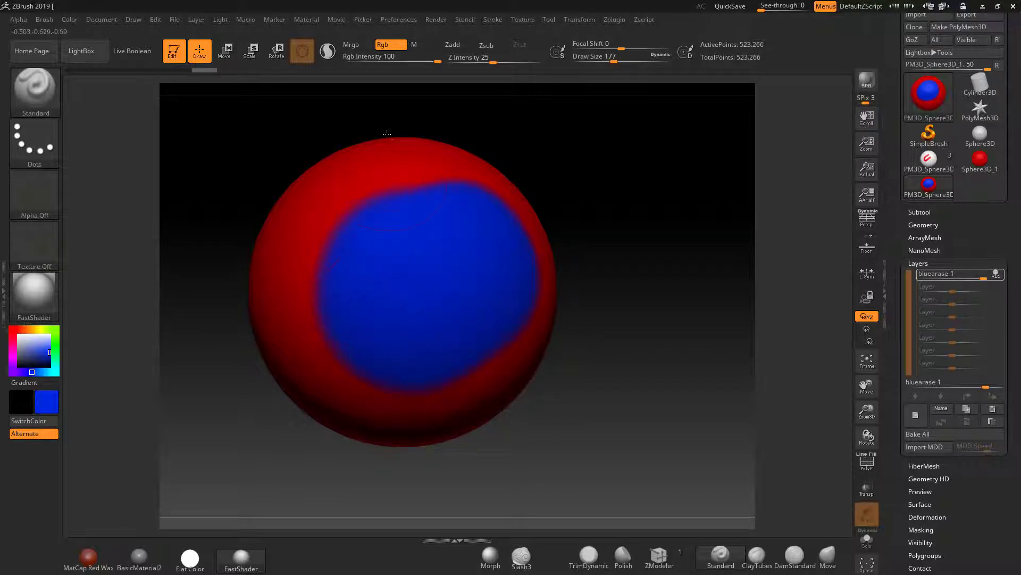
mouse_move(492, 45)
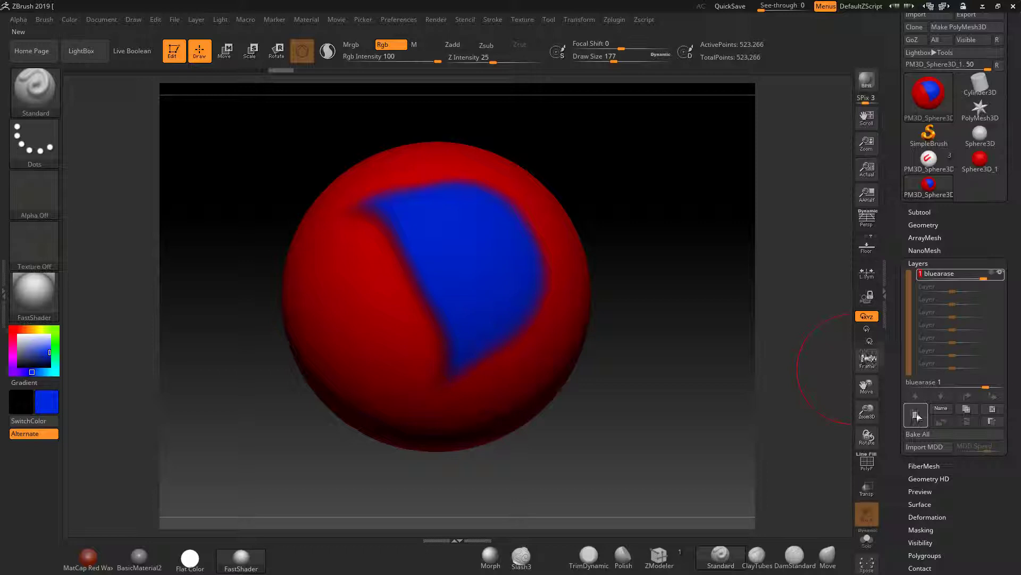
click(915, 415)
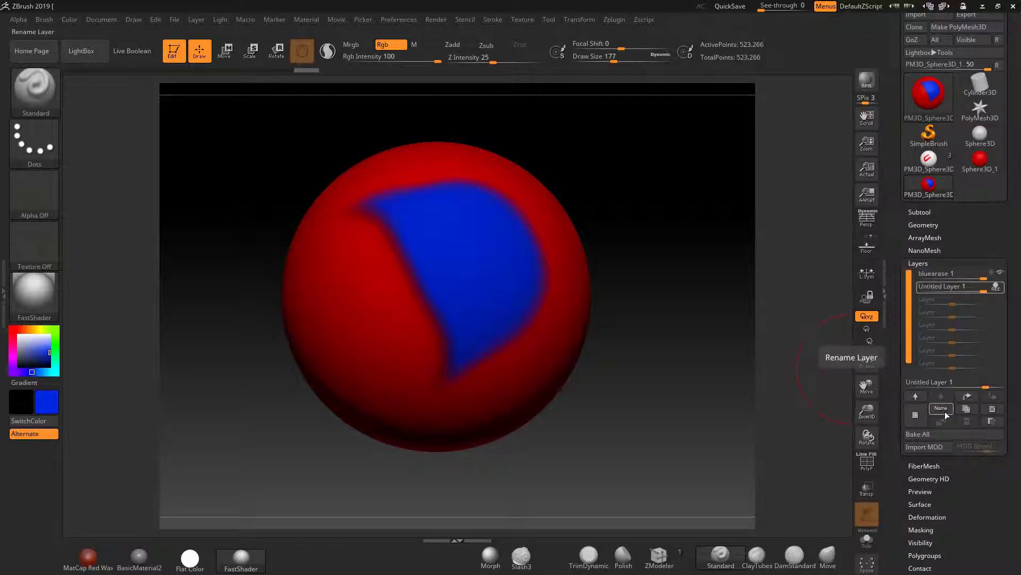
Rename the second layer by entering 'greanner' as its title.
click(941, 409)
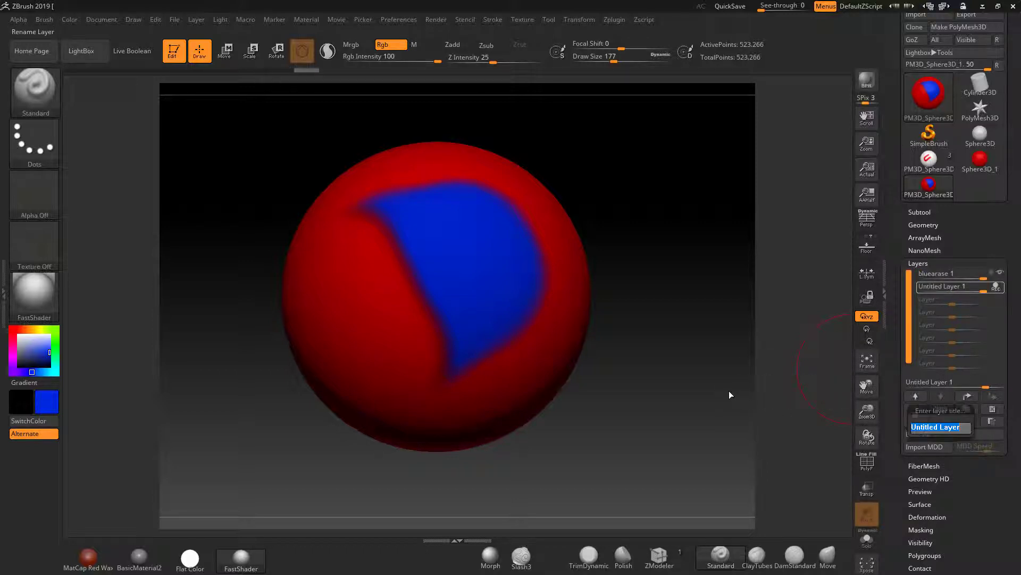
text(greannerase 1)
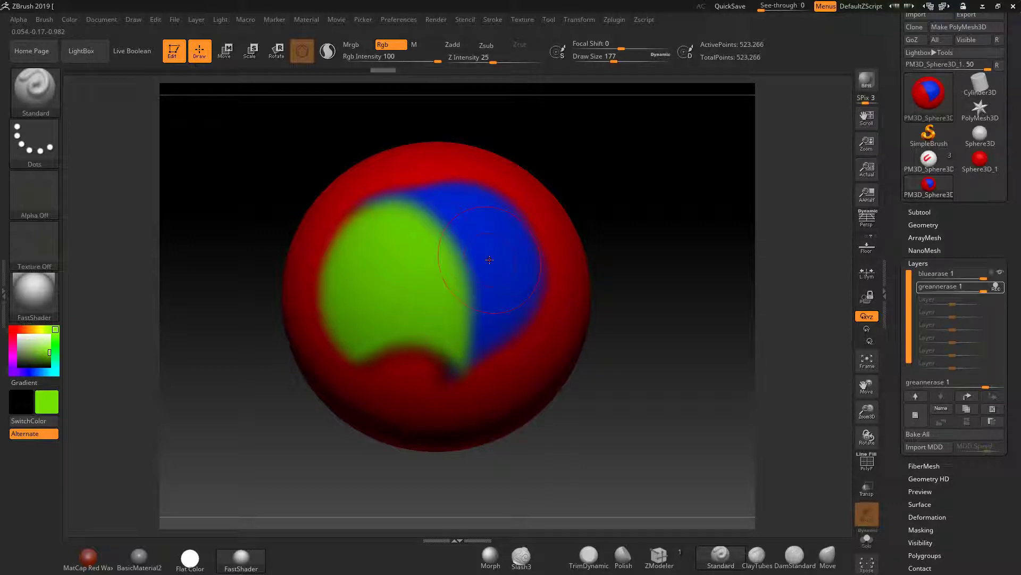
Adjust a control in the right-hand Tool palette before erasing the blue paint.
click(951, 273)
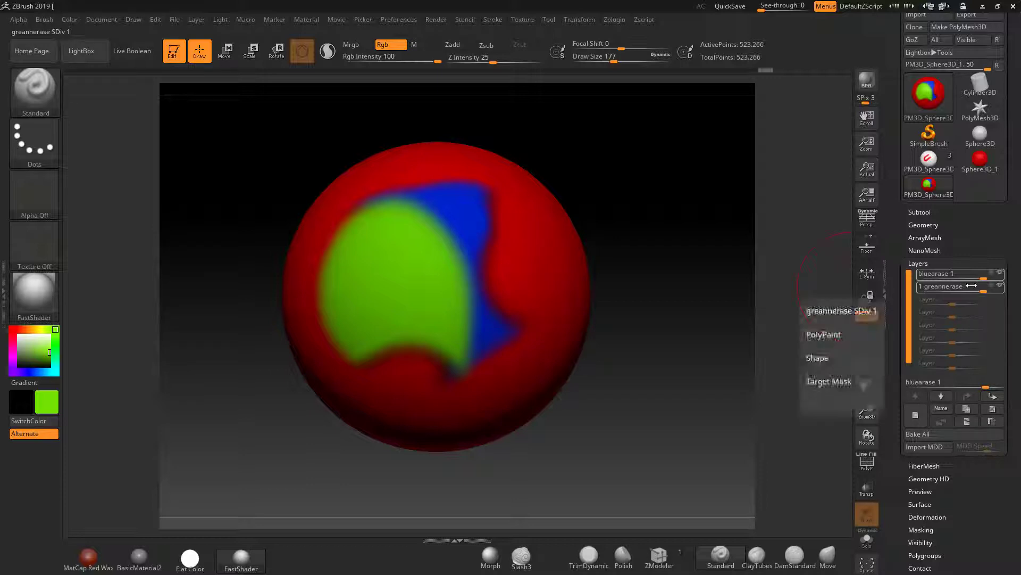
Move the bluearase layer down so greannerase comes first in the Layers list.
click(992, 396)
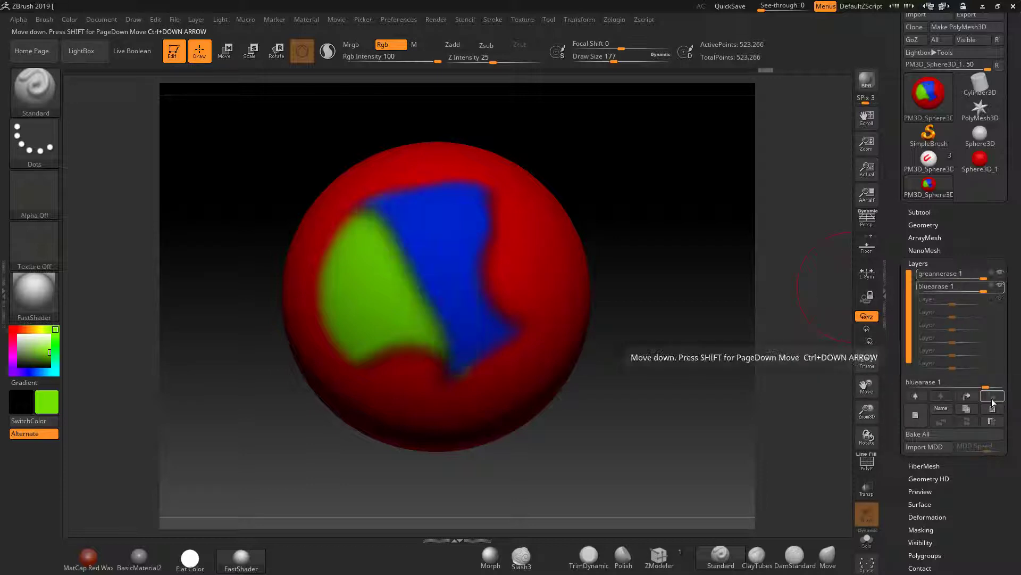
mouse_move(967, 395)
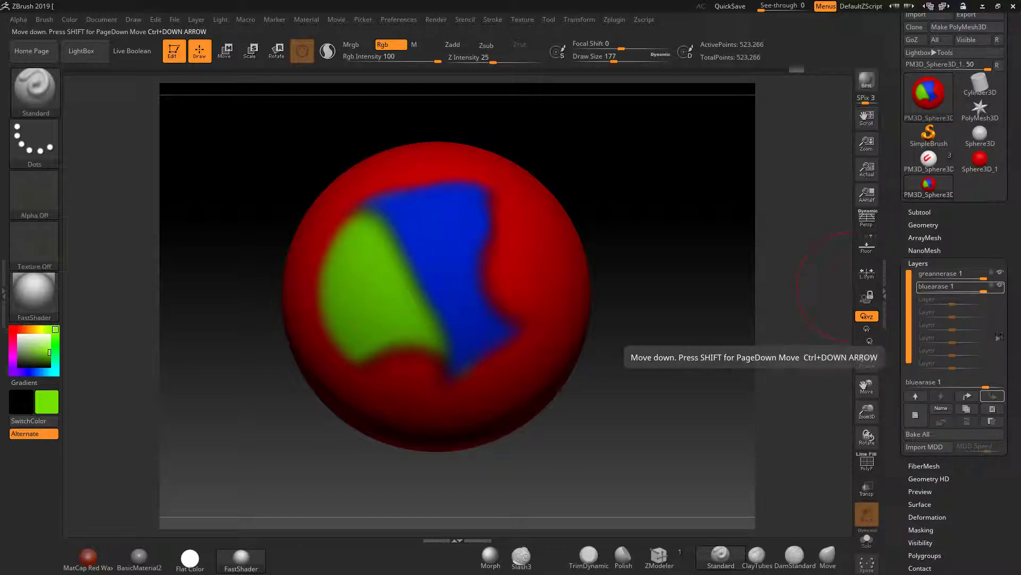
click(945, 273)
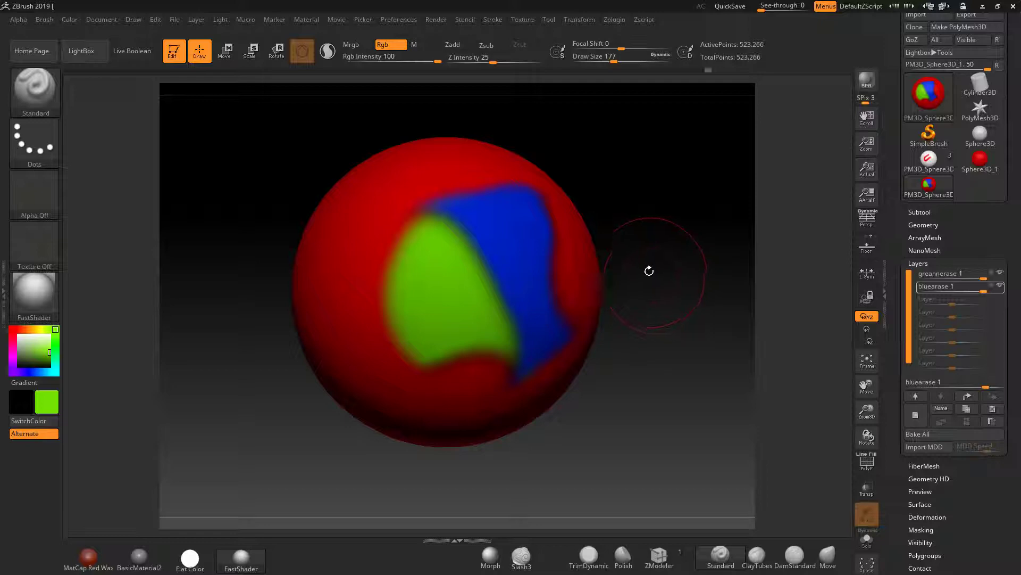
mouse_move(632, 256)
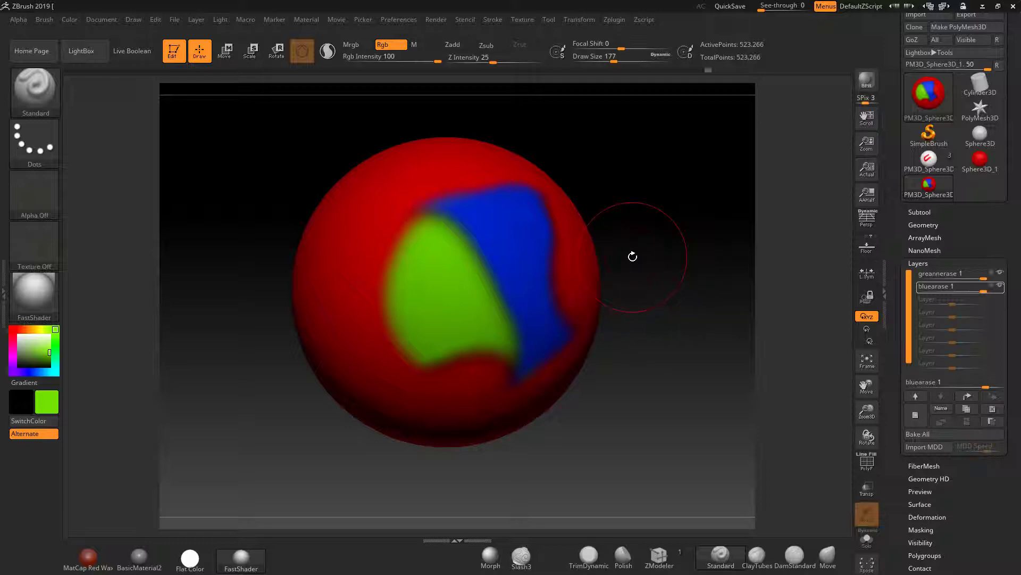